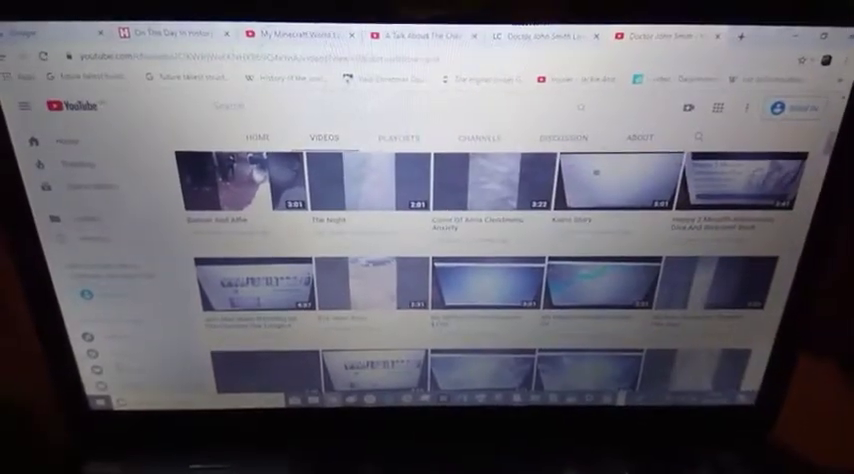
scroll("down", 3)
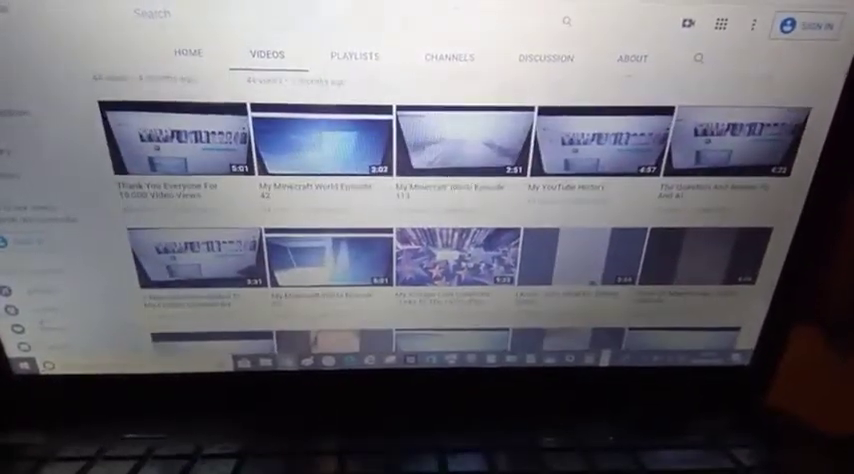
scroll("down", 3)
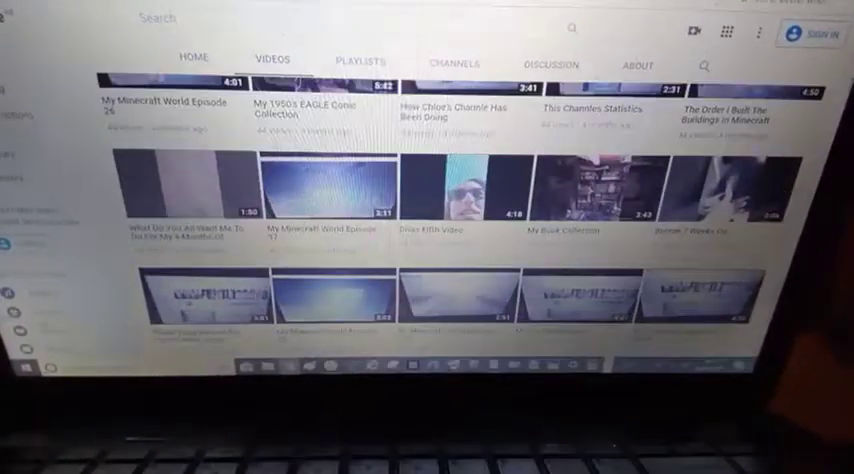